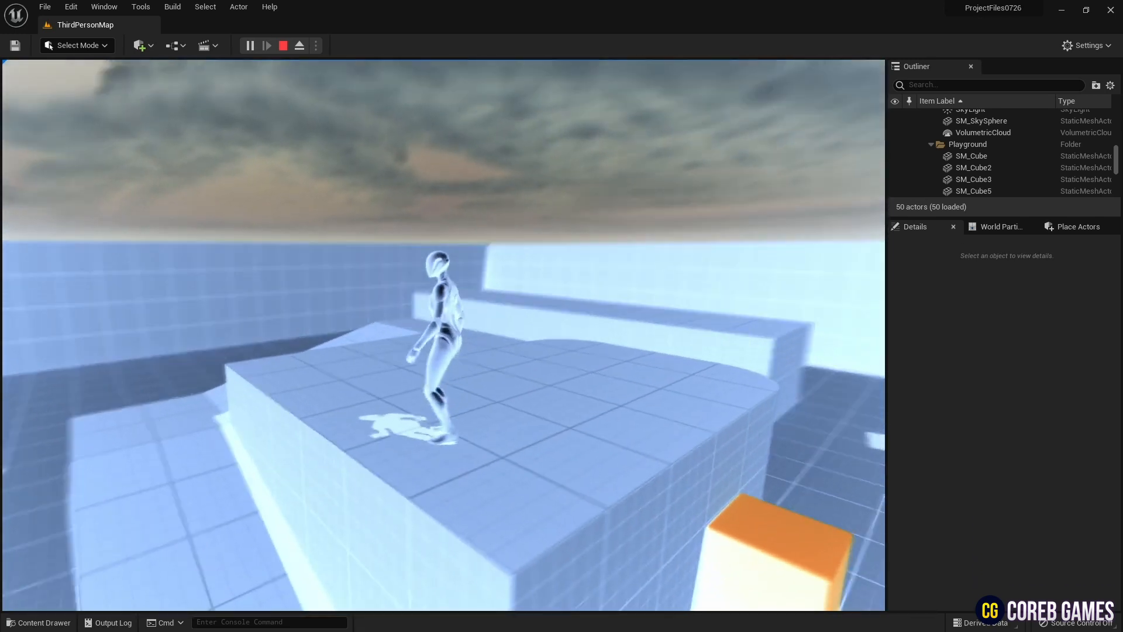
# Stop the play session and create a new material M_Nagetive in the Content folder
pyautogui.click(283, 45)
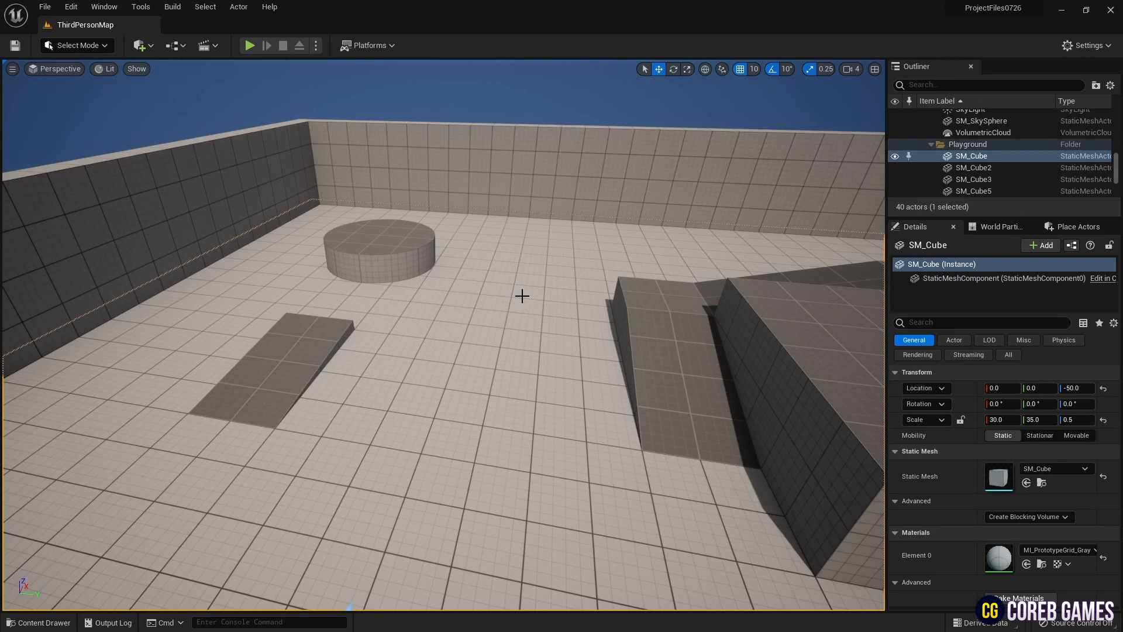
pyautogui.click(38, 622)
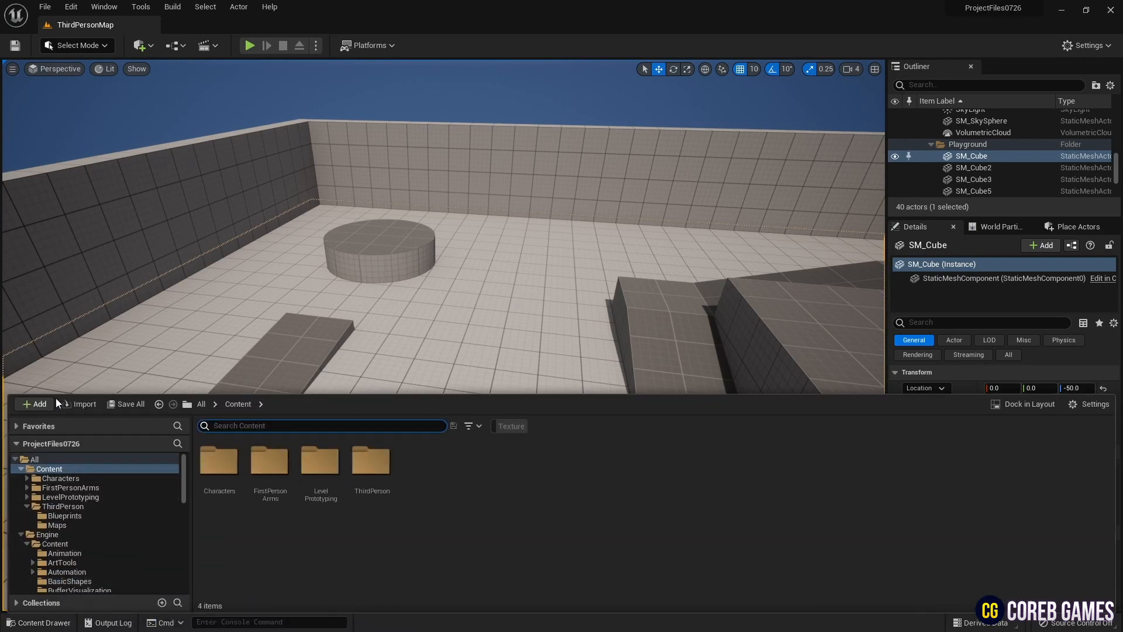
pyautogui.click(34, 404)
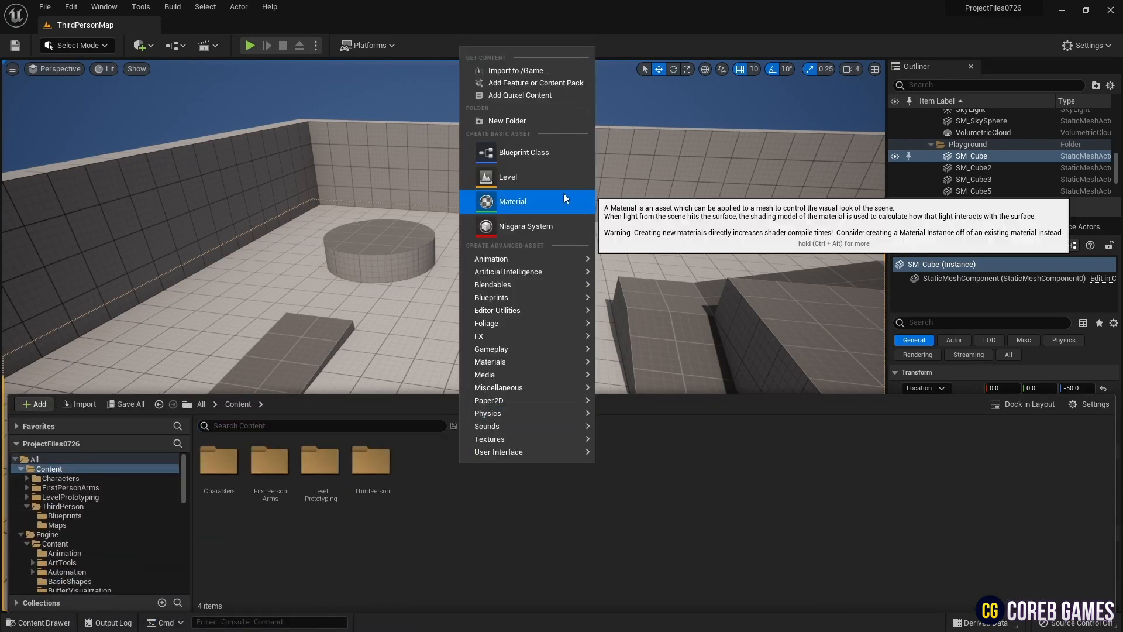
pyautogui.click(512, 201)
pyautogui.write('M_Nagetive')
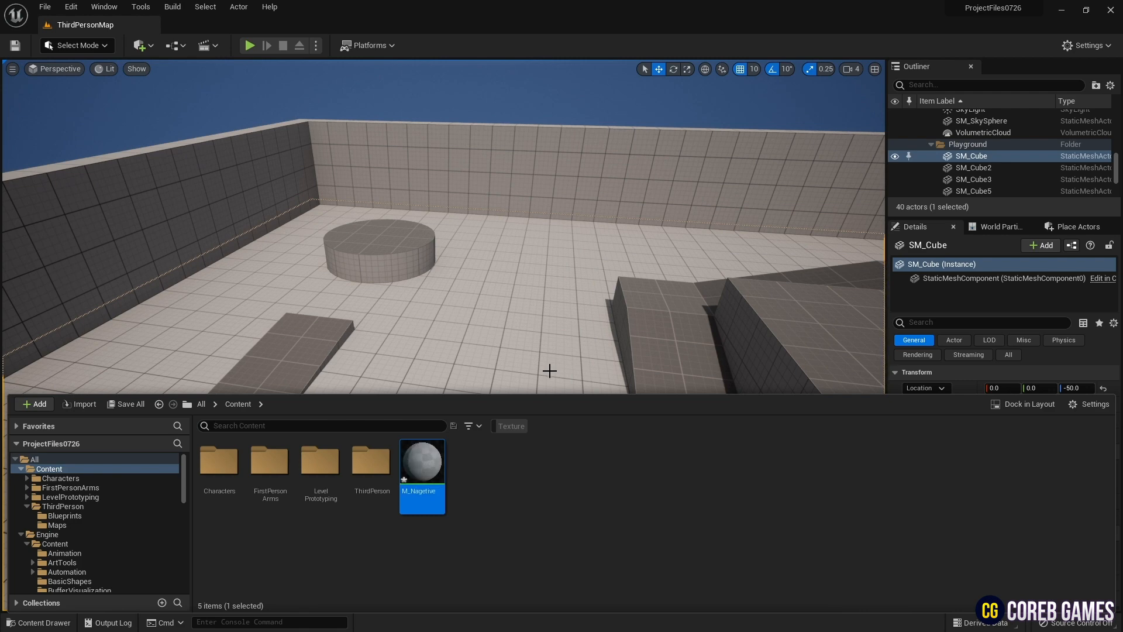
# Set M_Nagetive to the Post Process domain and add a ComponentMask node for the scene colour
pyautogui.doubleClick(421, 461)
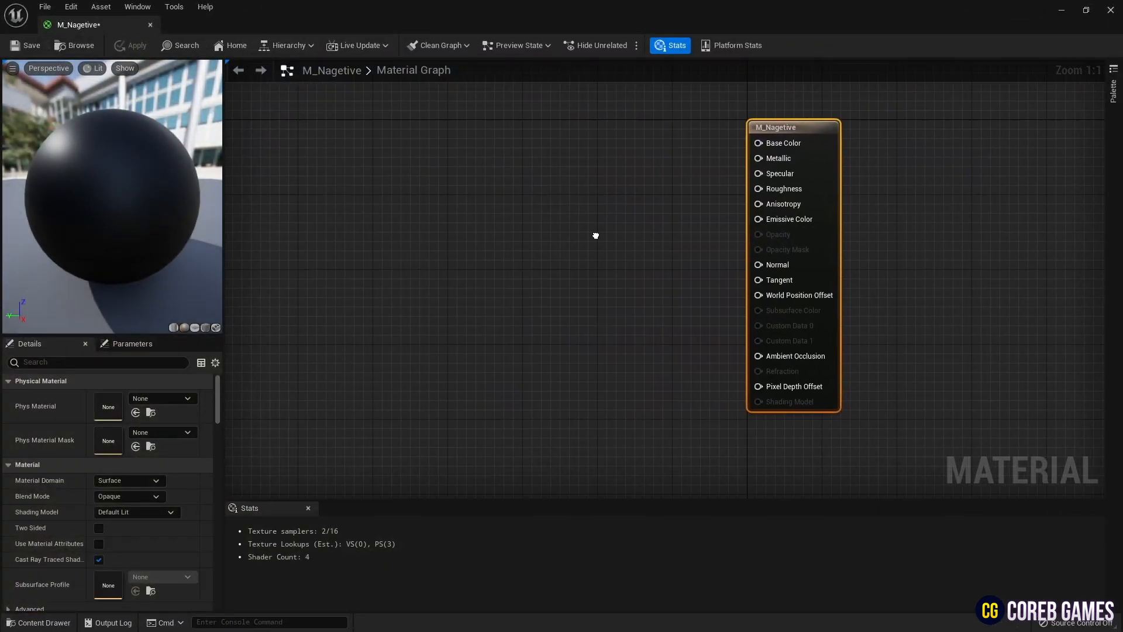
pyautogui.click(129, 496)
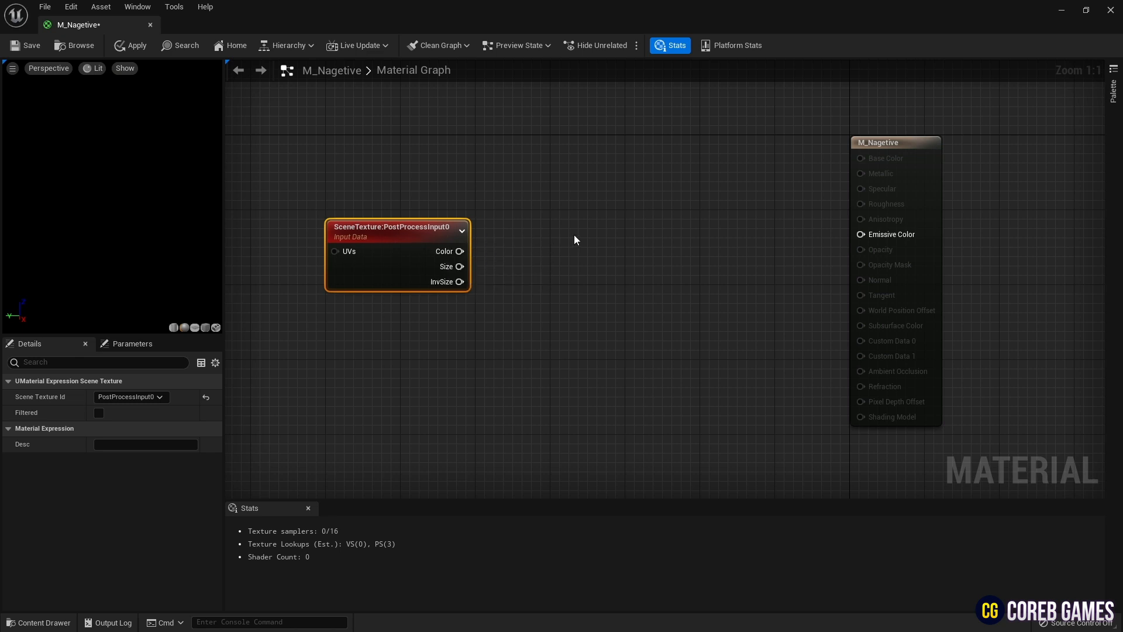
pyautogui.write('comp')
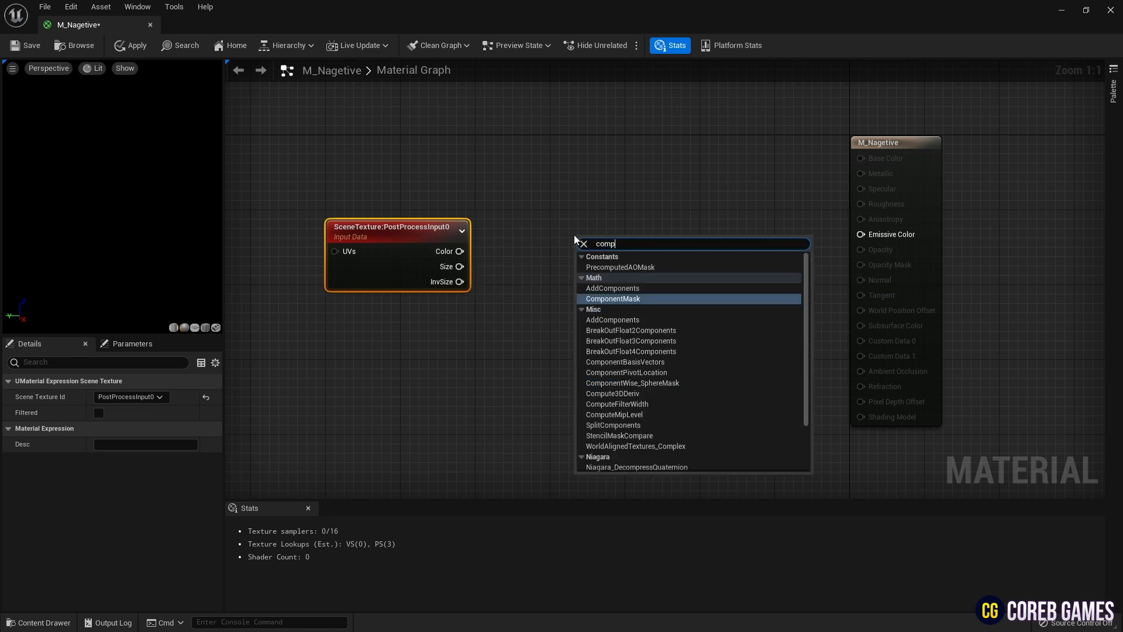
pyautogui.click(612, 298)
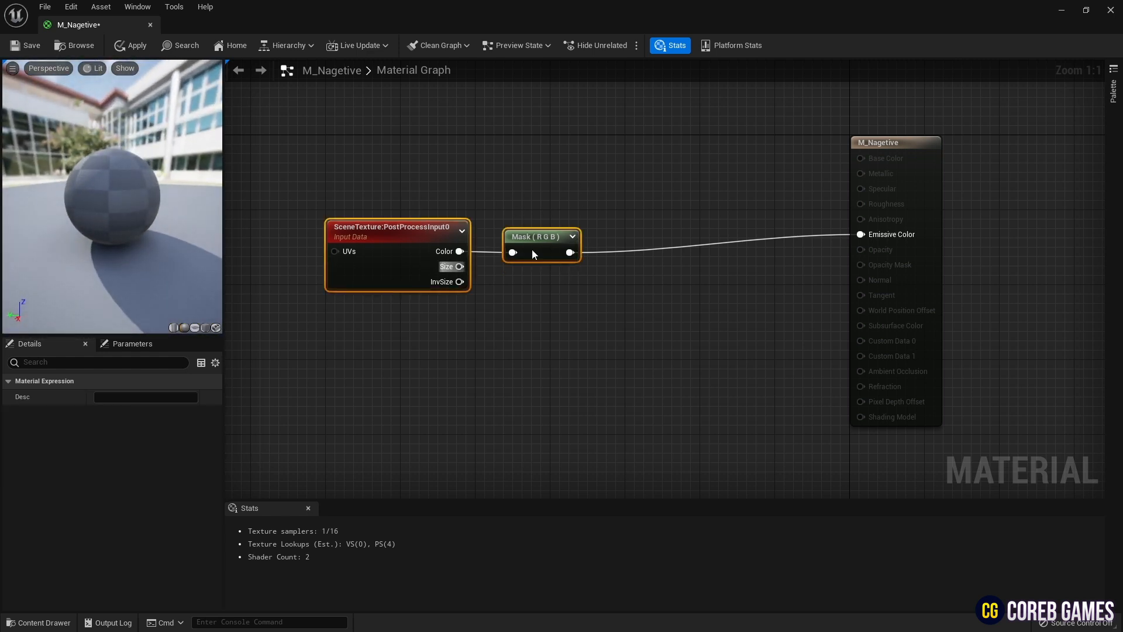
# Insert a OneMinus node after the mask to invert the scene colour
pyautogui.click(637, 203)
pyautogui.write('one')
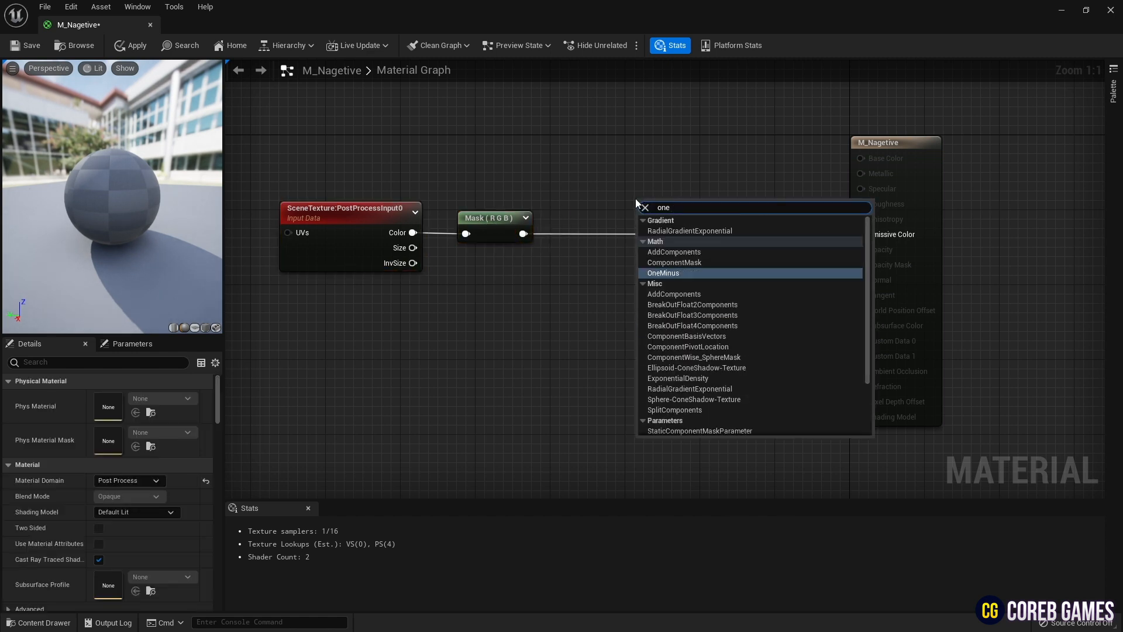
pyautogui.click(662, 273)
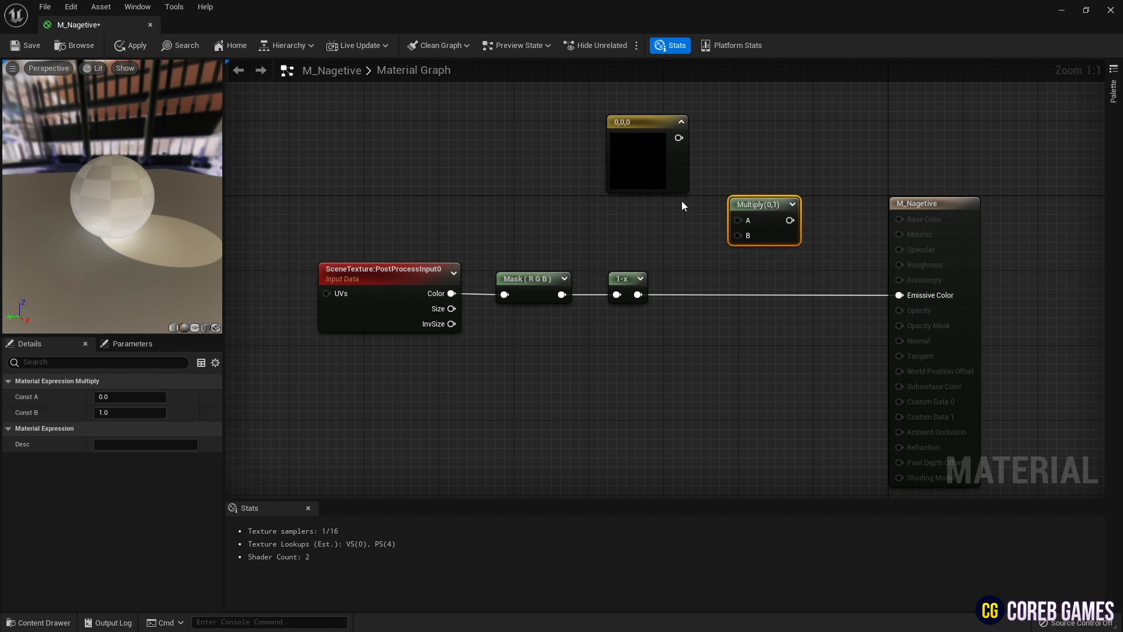
# Convert the constant to an 'Add Color' parameter and give it a pale blue tint
pyautogui.click(645, 158)
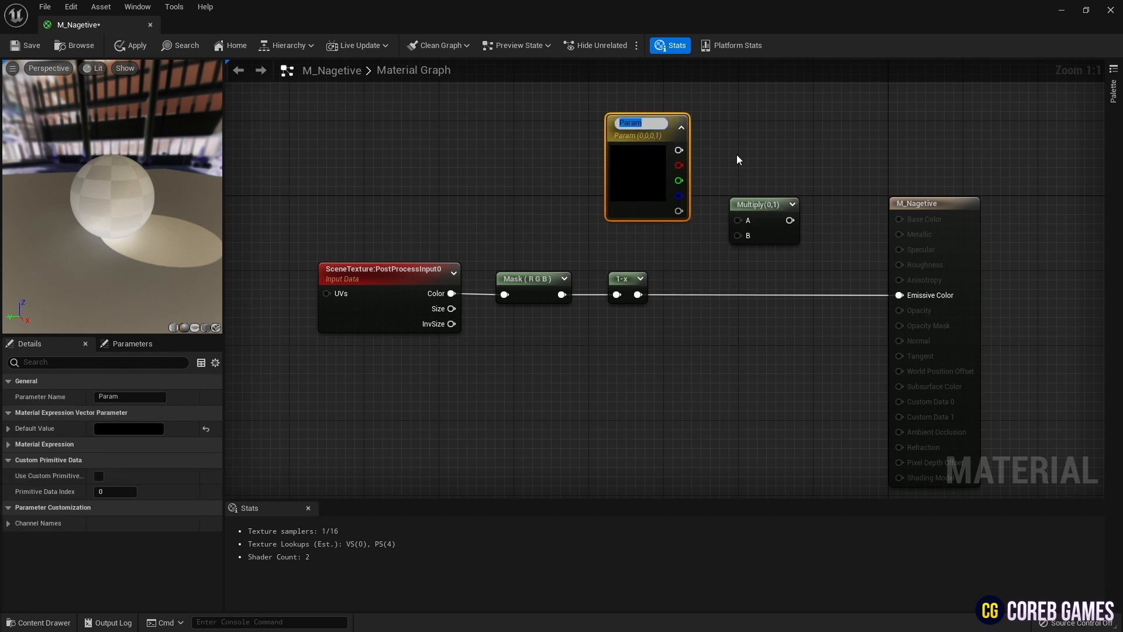
pyautogui.write('Add Color')
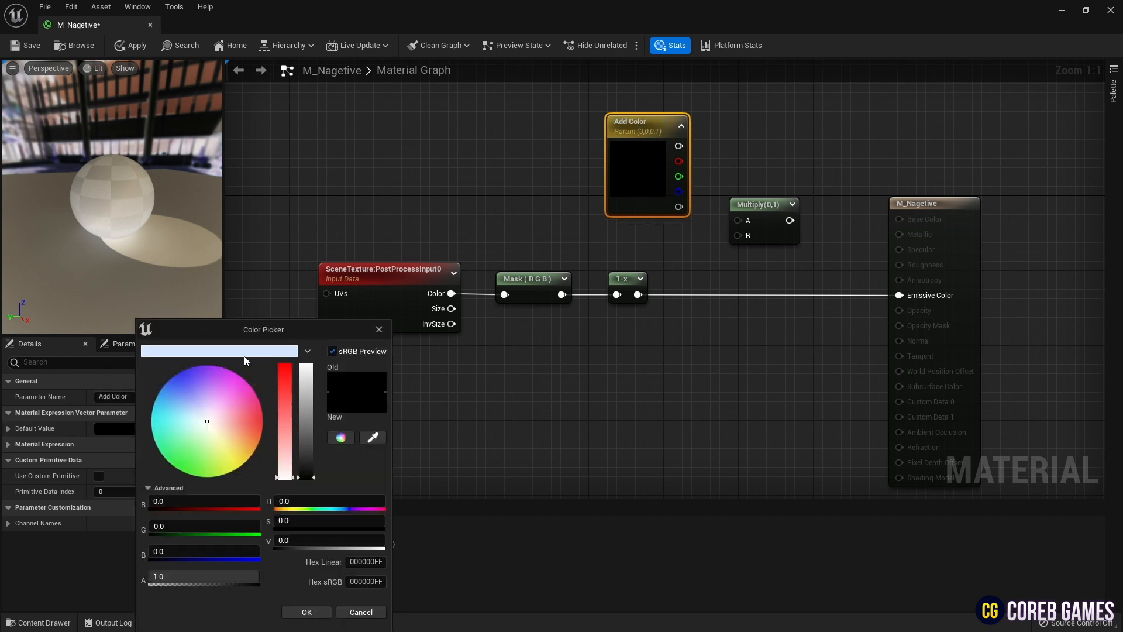
pyautogui.click(190, 388)
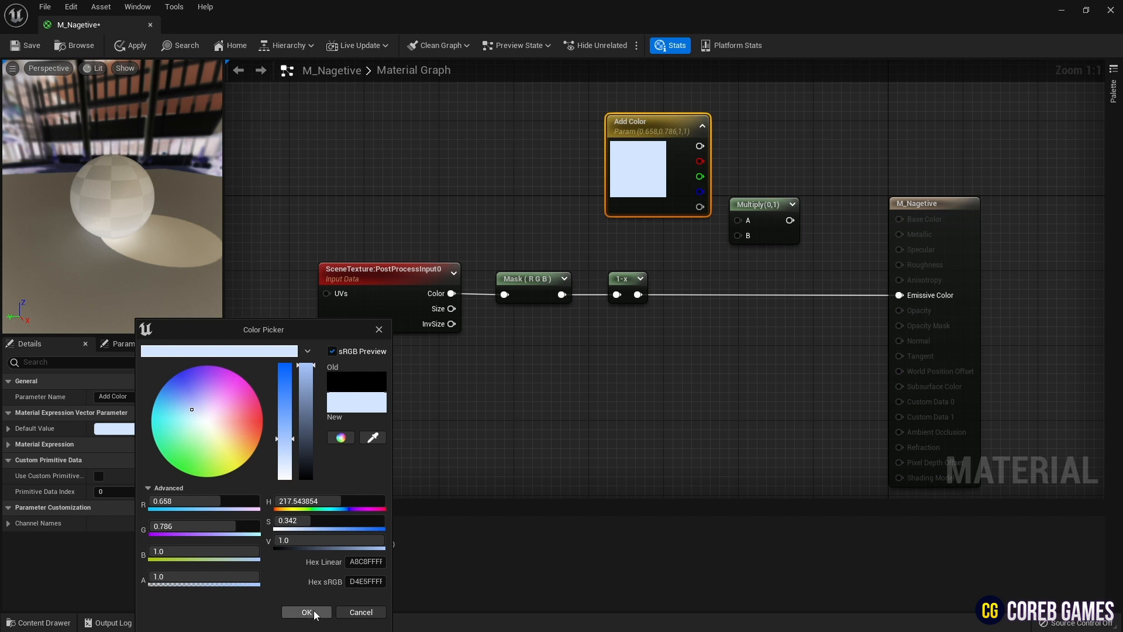
pyautogui.click(306, 612)
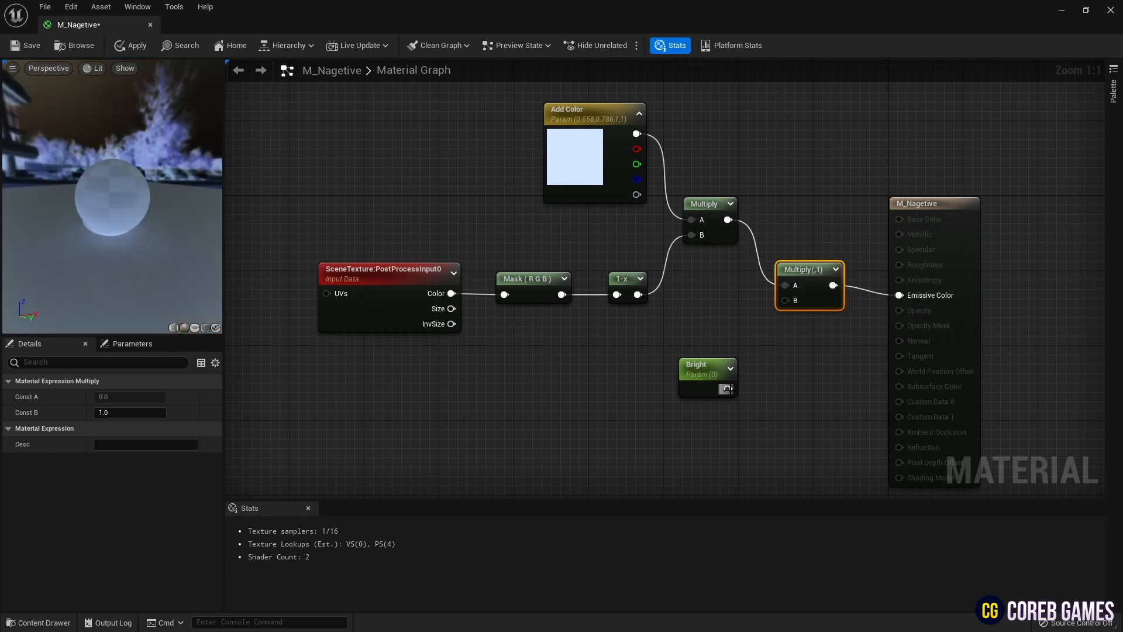
# Set the Bright parameter's default to 1.5, then save and leave the material
pyautogui.click(706, 364)
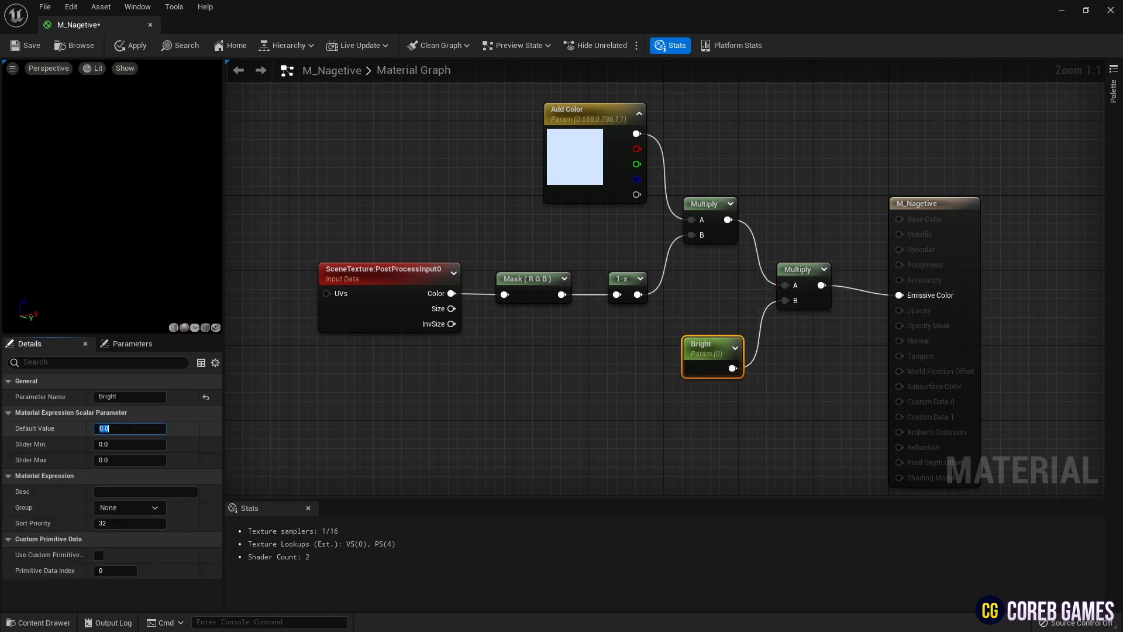
pyautogui.write('1.5')
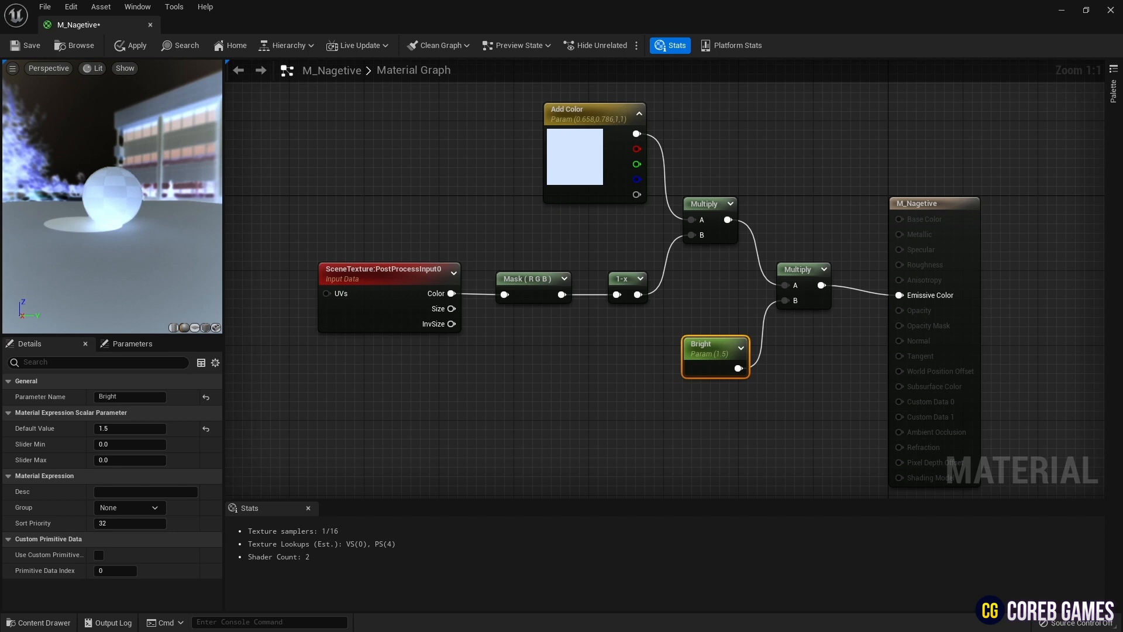
pyautogui.click(24, 46)
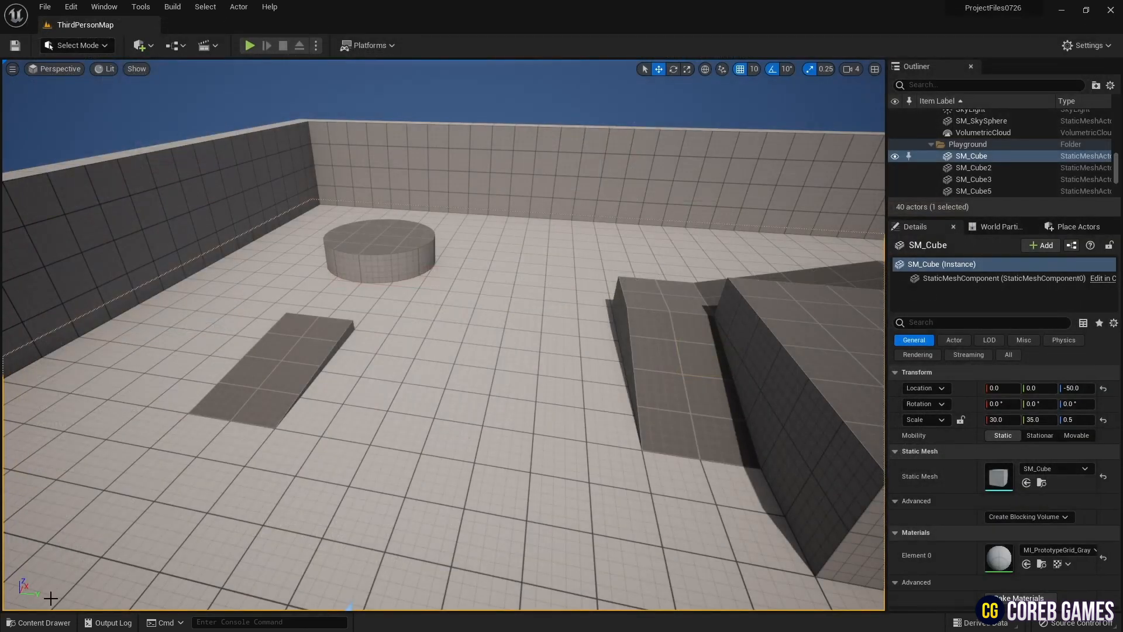
# Create a material instance of M_Nagetive and open BP_ThirdPersonCharacter from ThirdPerson > Blueprints
pyautogui.rightClick(421, 462)
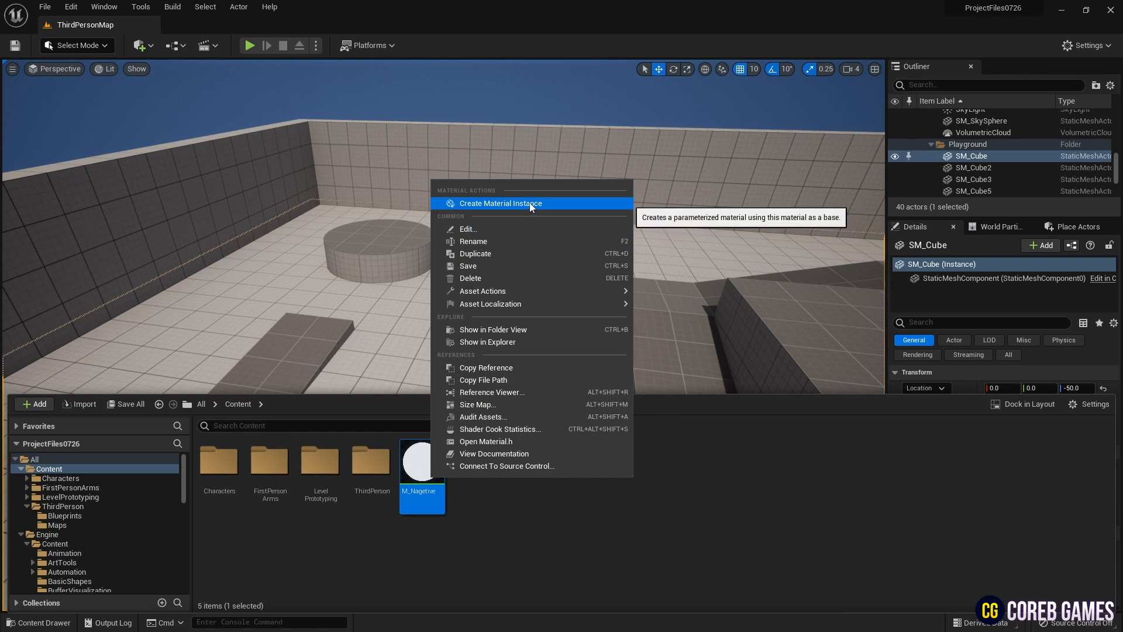
pyautogui.click(499, 202)
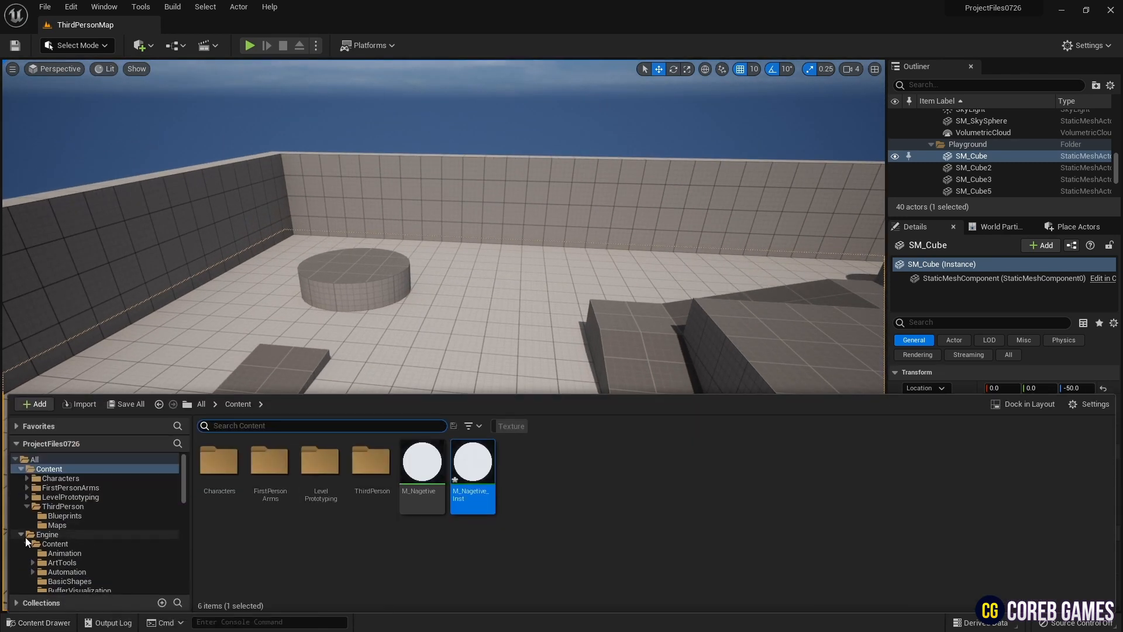
pyautogui.click(64, 514)
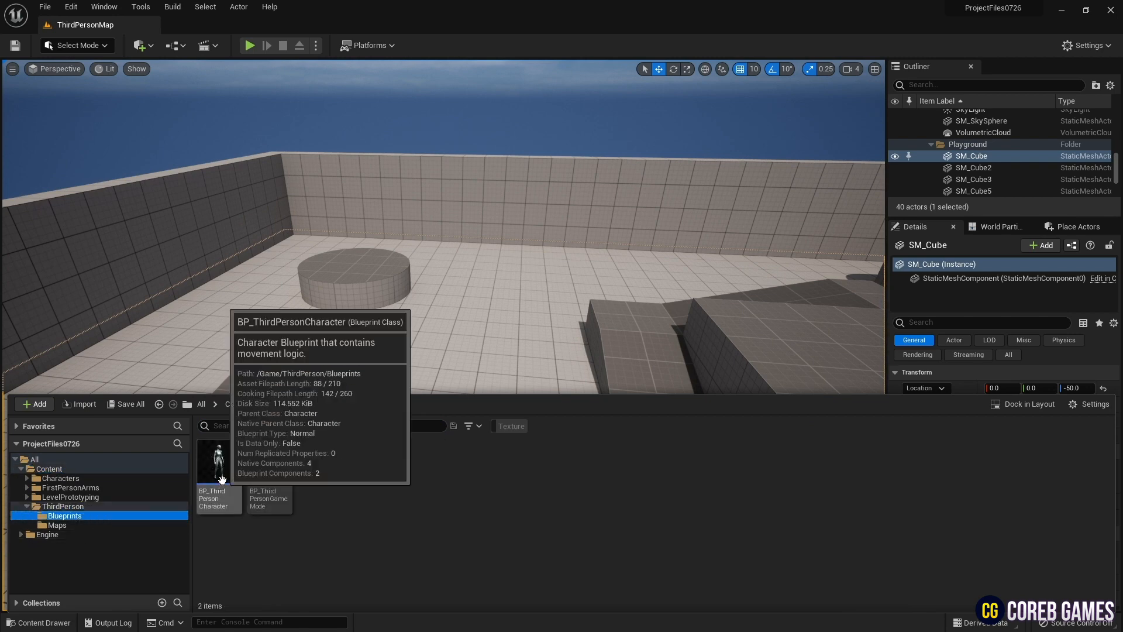
pyautogui.doubleClick(219, 462)
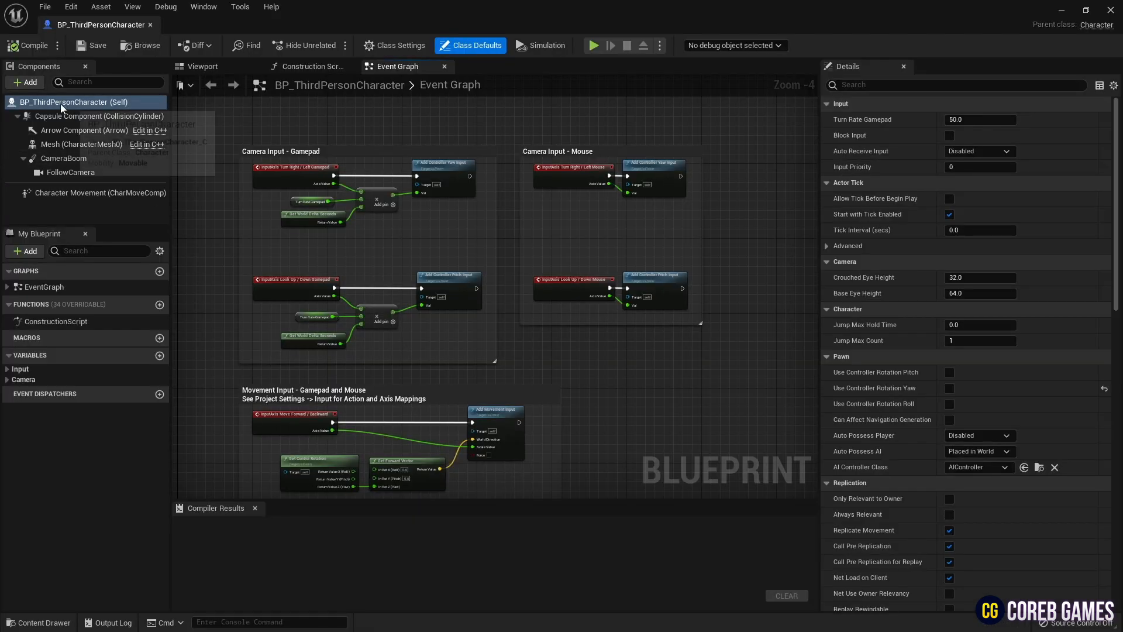
# Add a Post Process component to the character blueprint
pyautogui.click(23, 82)
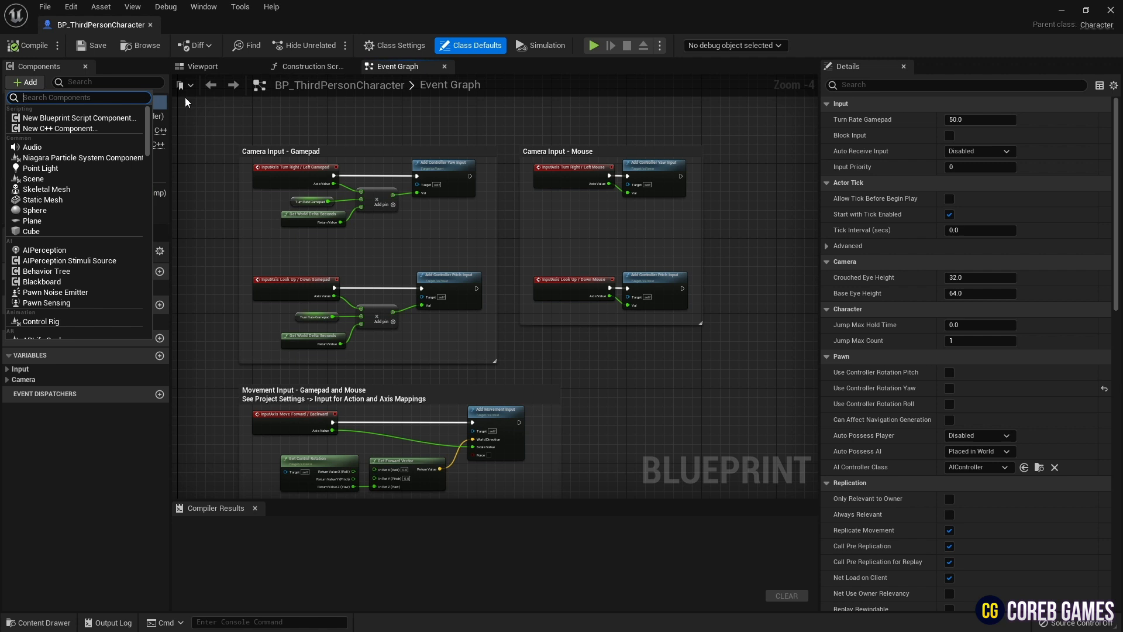
pyautogui.write('po')
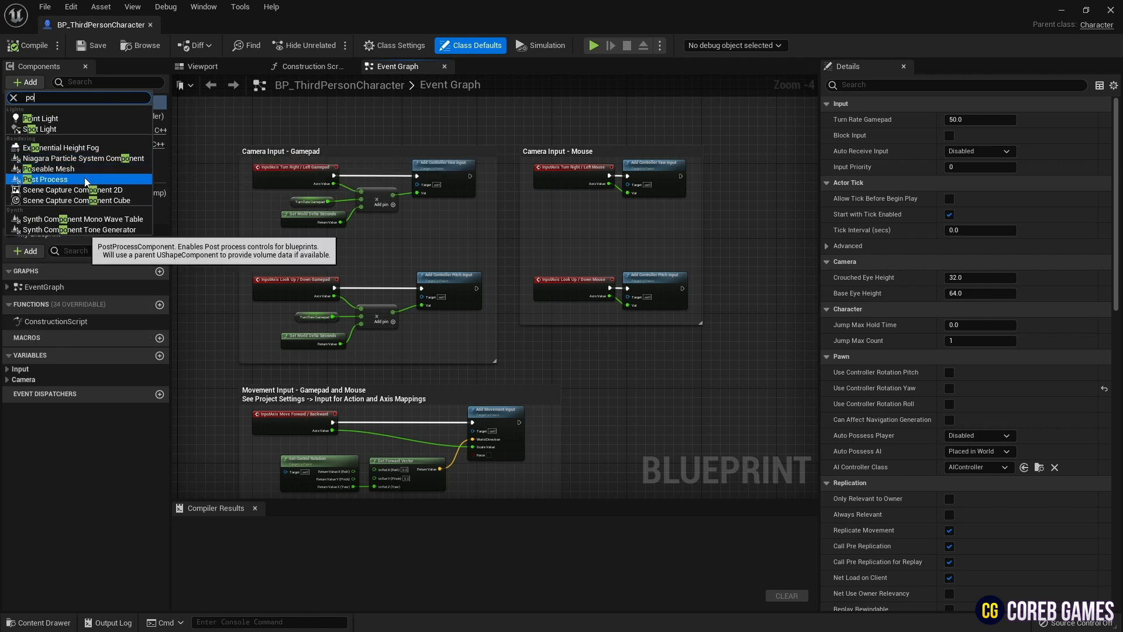
pyautogui.click(48, 179)
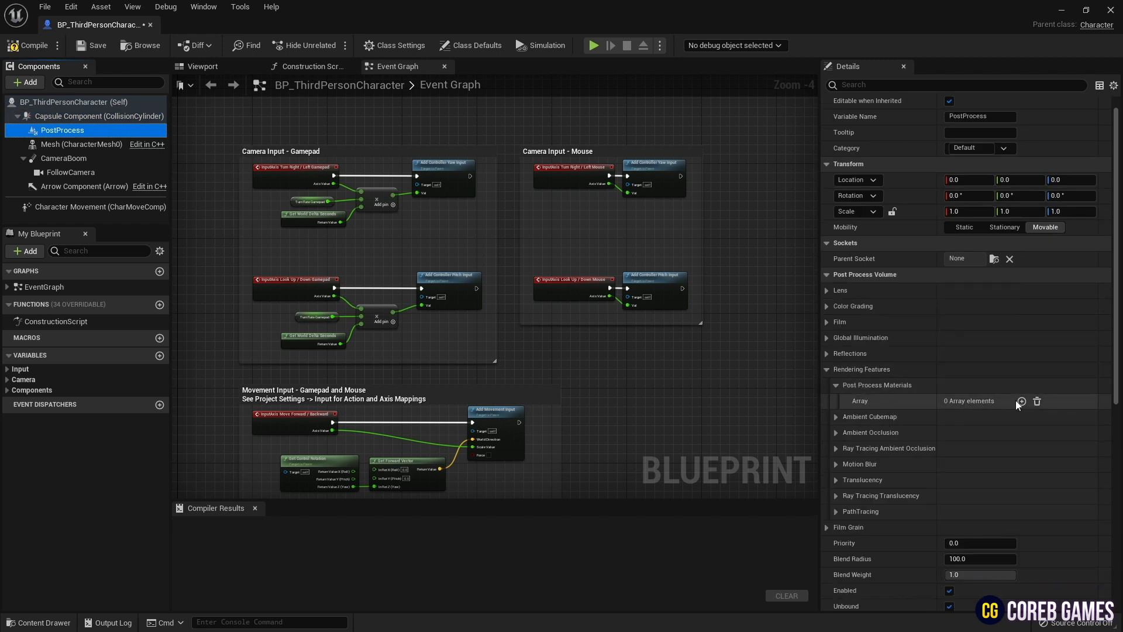
# Add M_Nagetive_Inst as an asset reference in the Post Process Materials array
pyautogui.click(1020, 400)
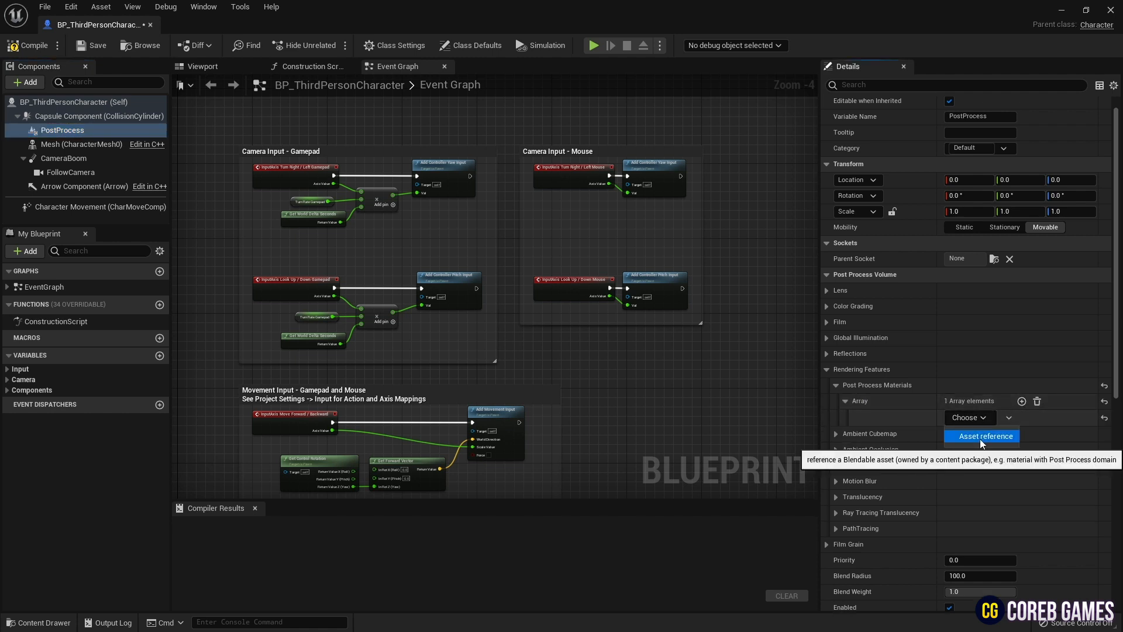
pyautogui.click(968, 417)
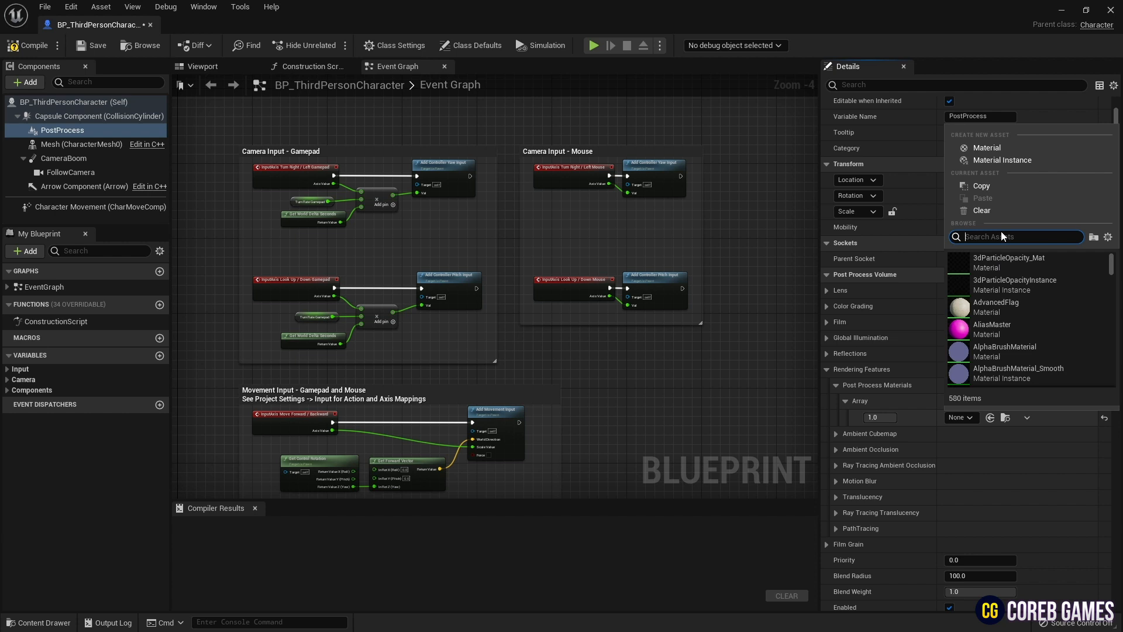
pyautogui.write('nage')
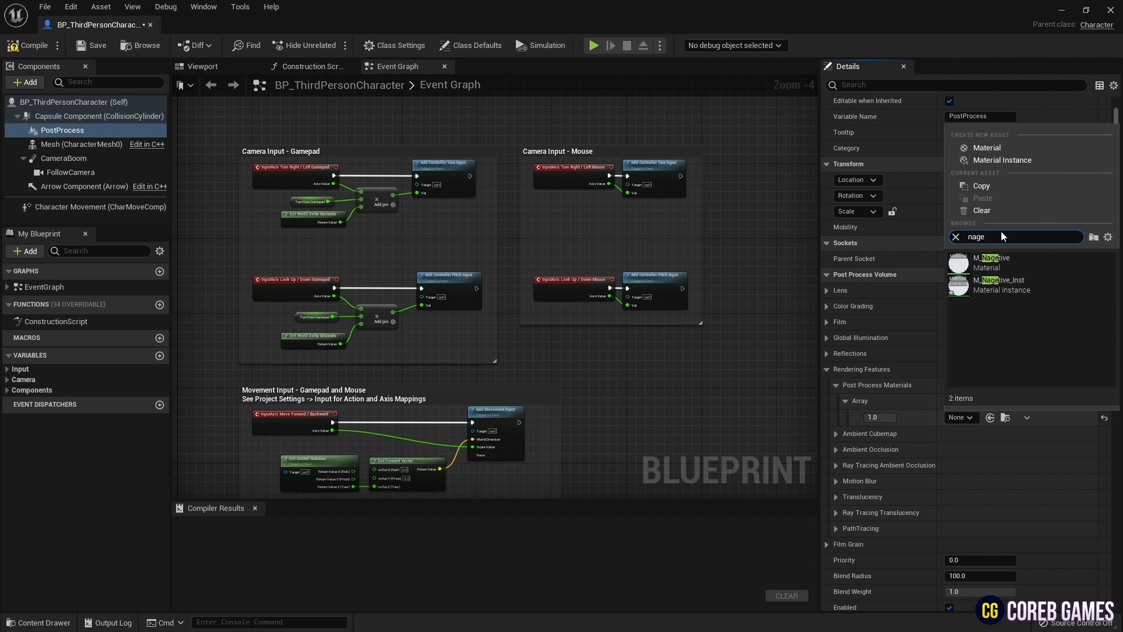
pyautogui.click(1002, 284)
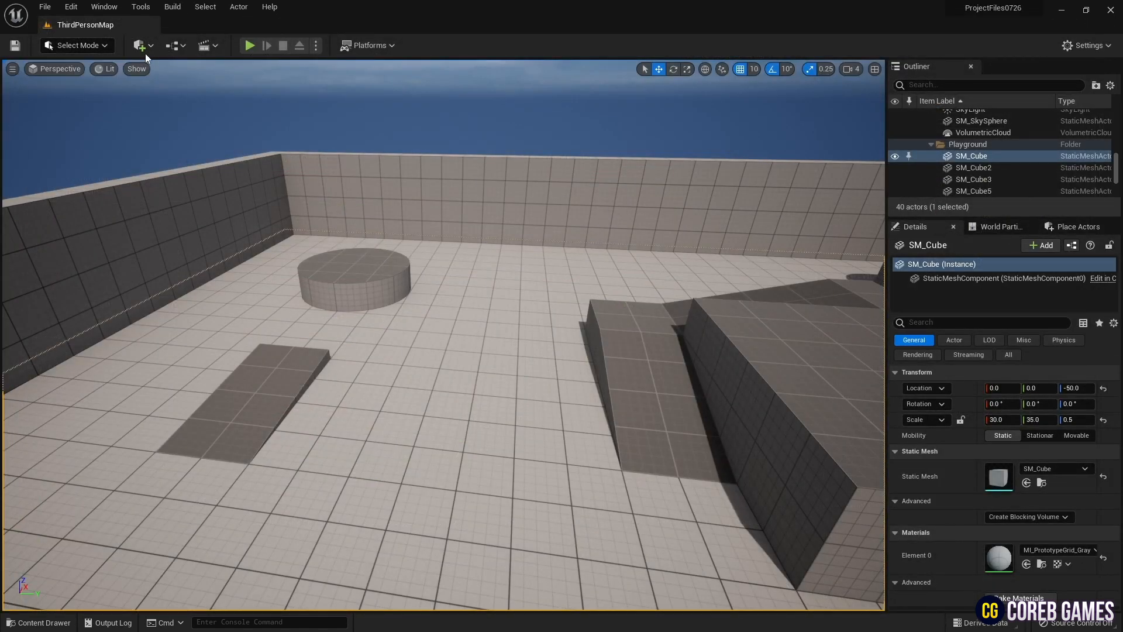
pyautogui.moveTo(249, 45)
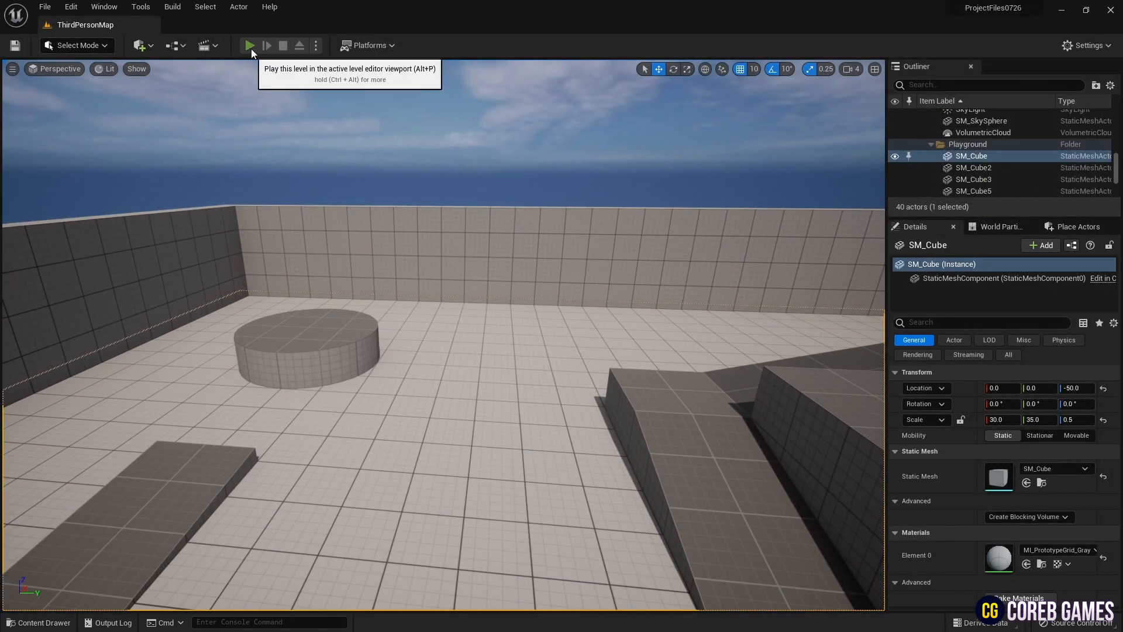